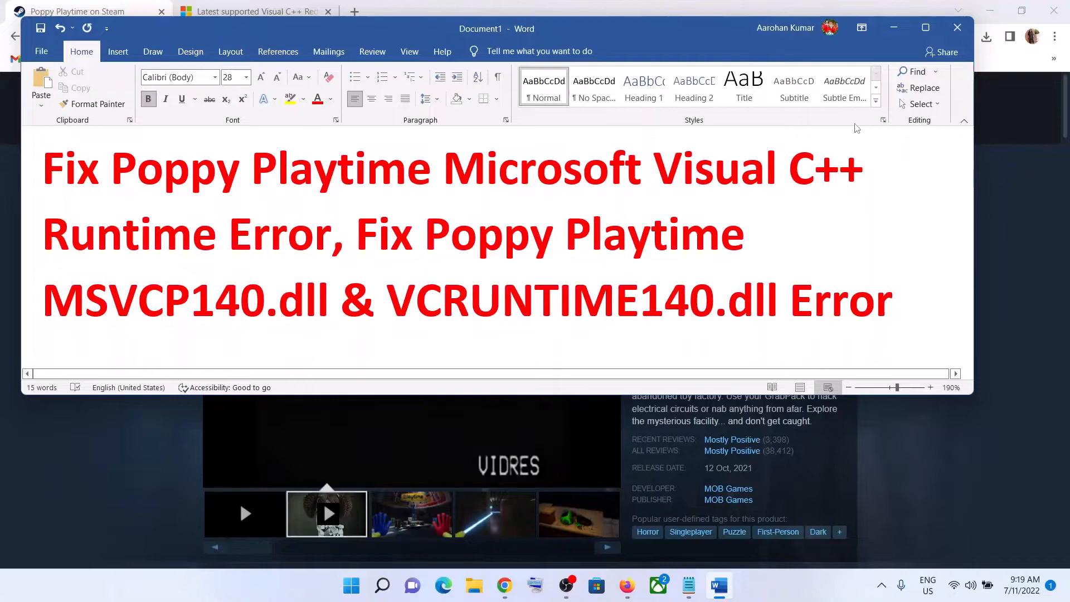
# Step: Minimize the Word title document and switch to the Visual C++ Redistributable downloads article
pyautogui.click(503, 585)
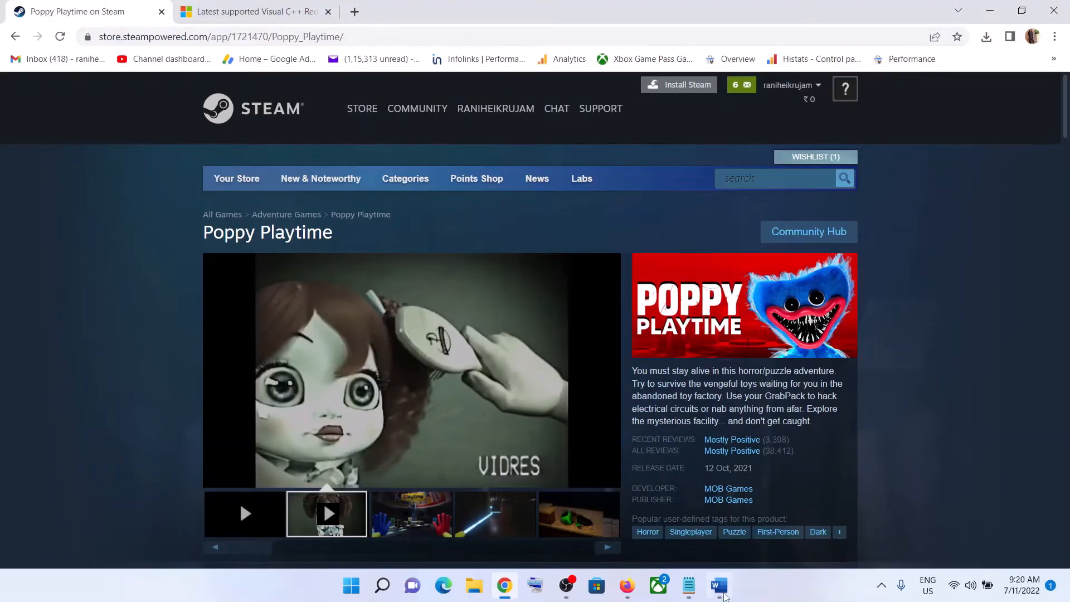
pyautogui.click(718, 585)
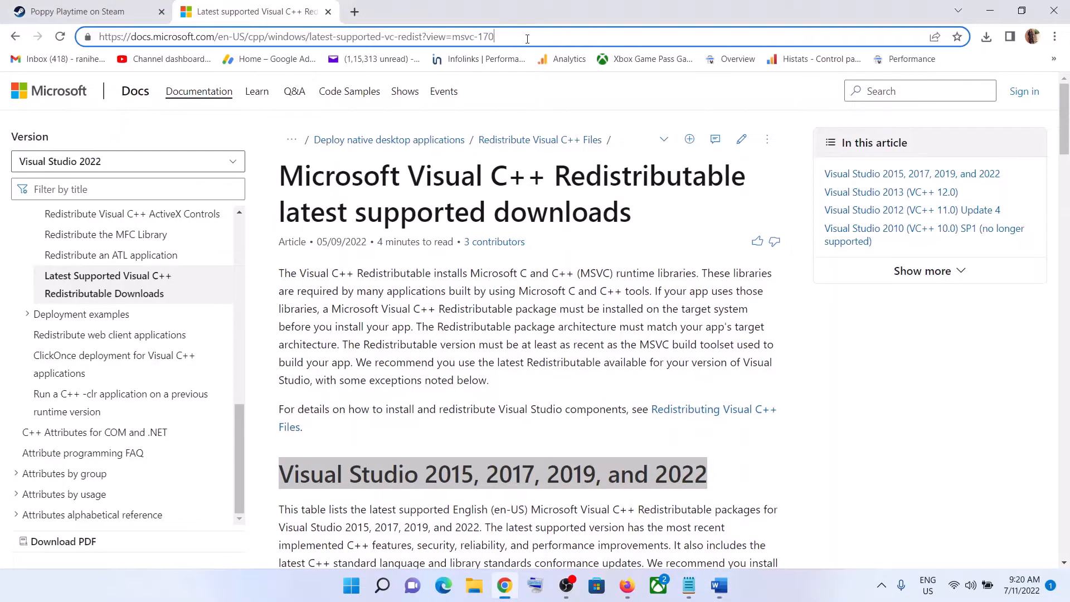
# Step: Scroll to the Visual Studio 2015–2022 table and select the X64 architecture row
pyautogui.click(293, 37)
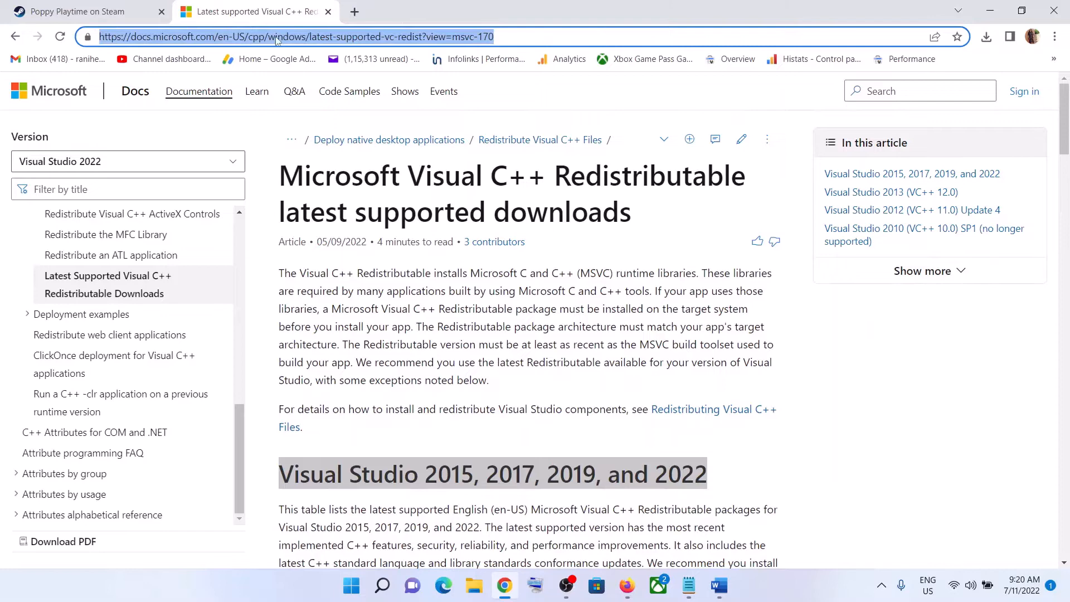
pyautogui.moveTo(430, 153)
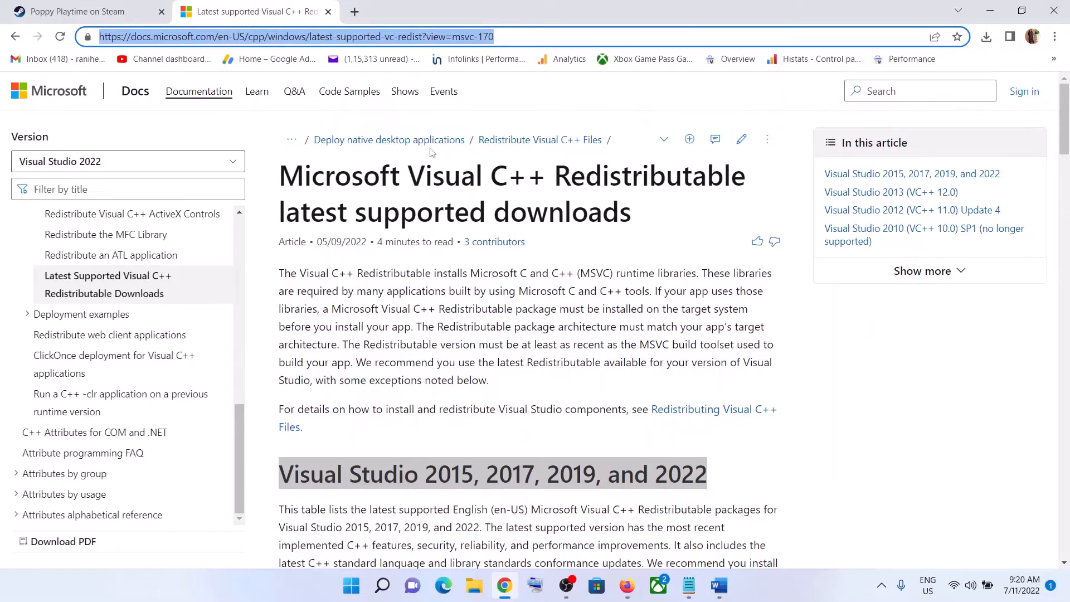
pyautogui.scroll(-3)
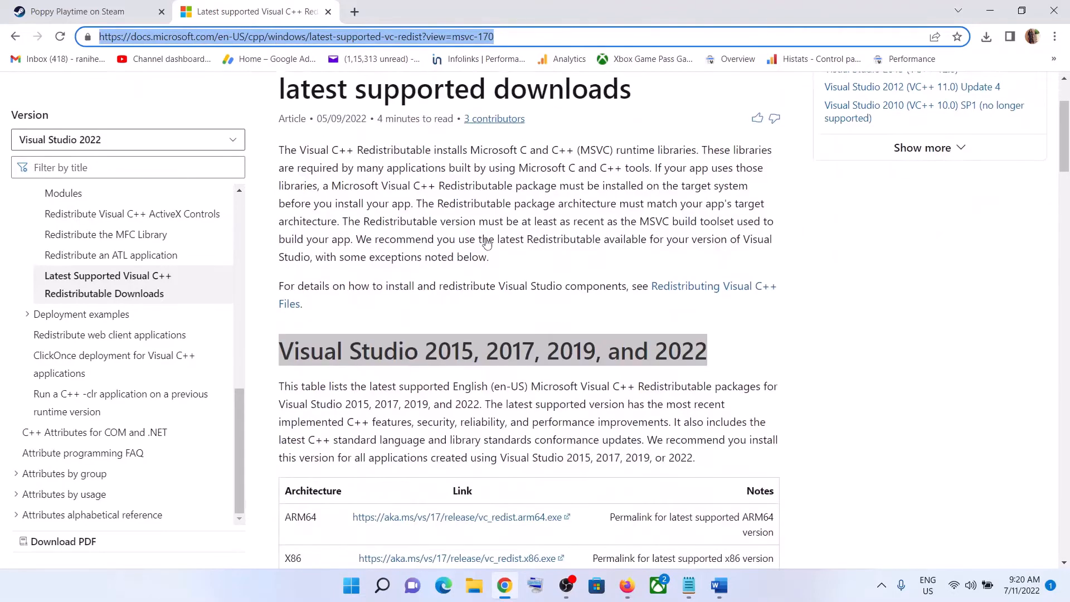
pyautogui.scroll(-3)
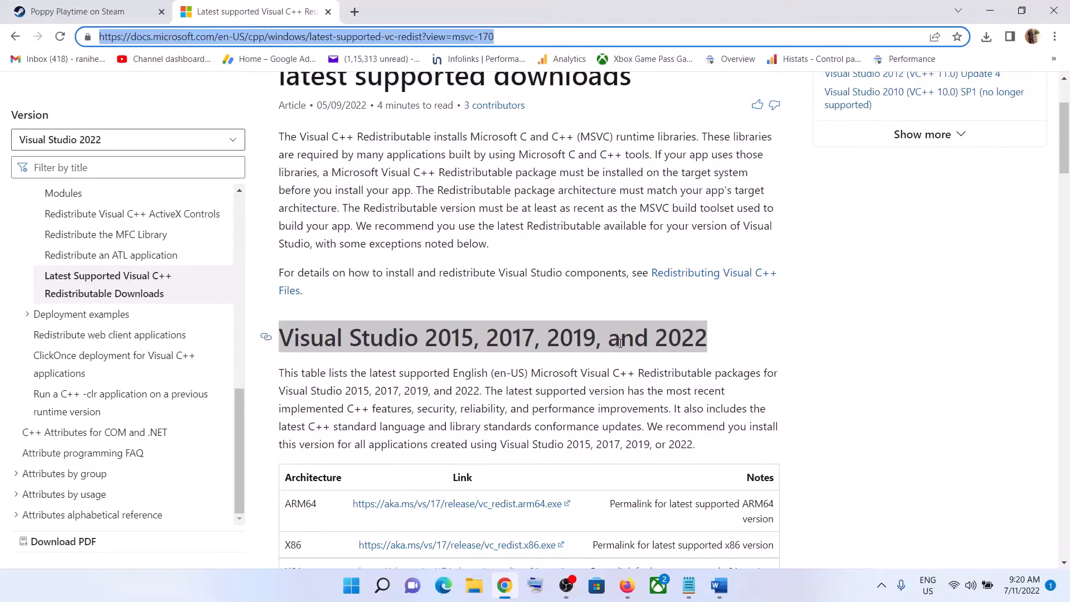
pyautogui.scroll(-3)
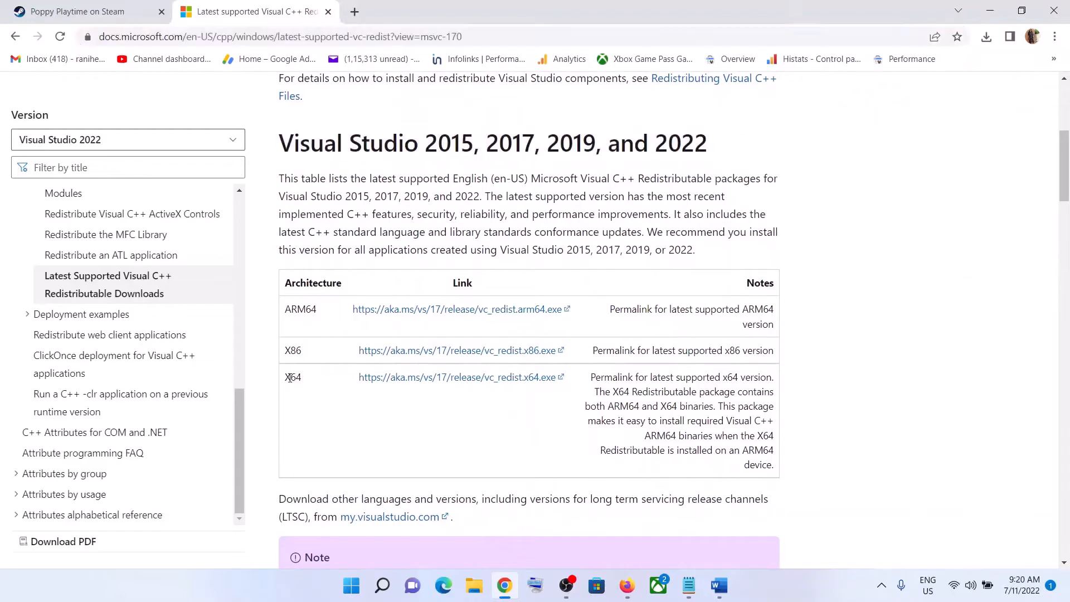
pyautogui.doubleClick(292, 350)
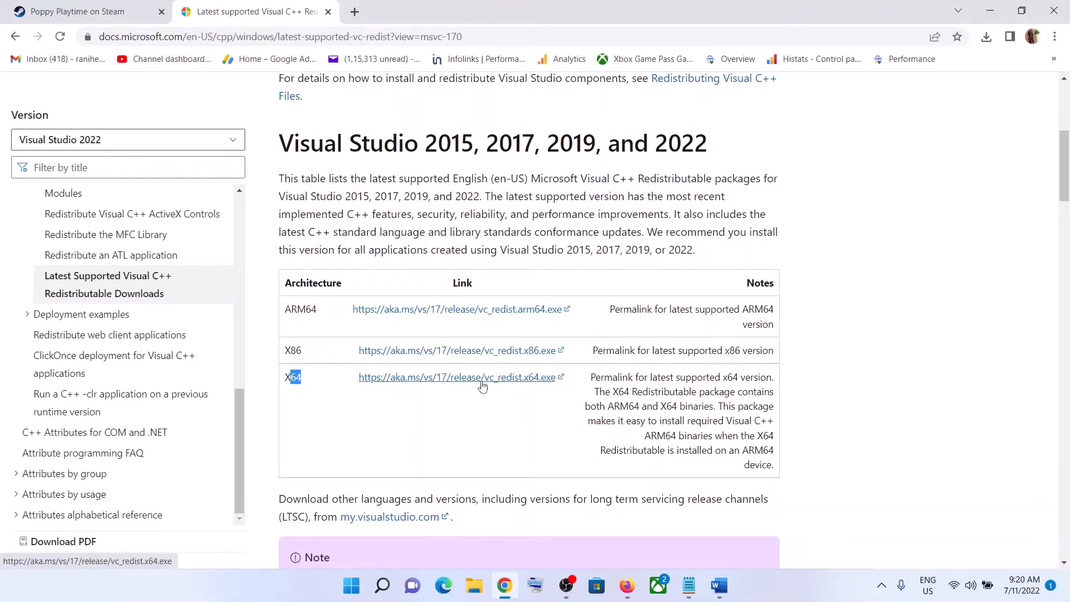
# Step: Download VC_redist.x86.exe and run it from the downloads bubble
pyautogui.click(454, 350)
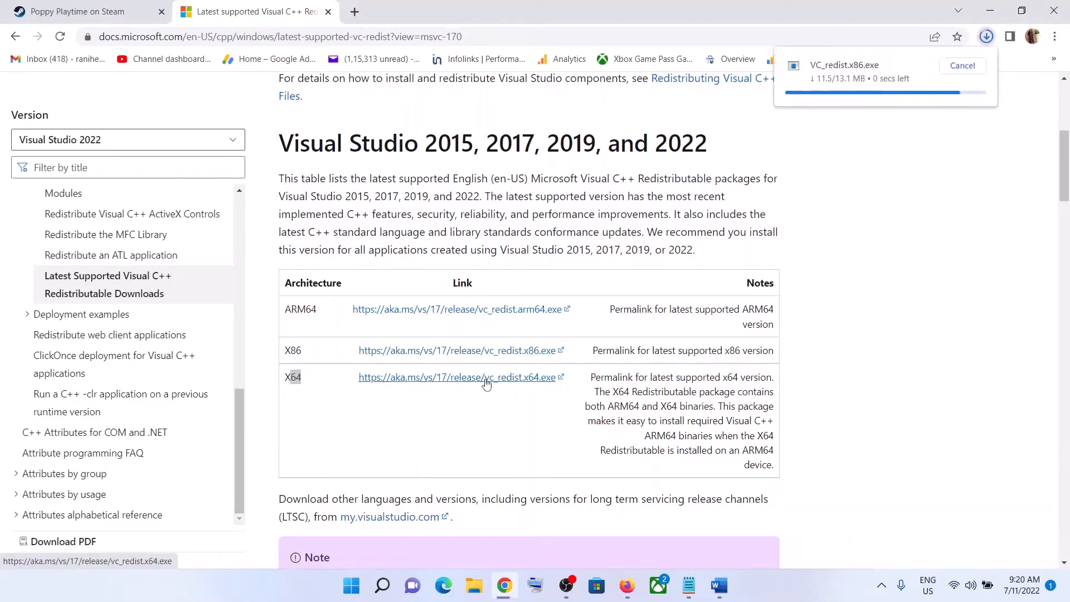
pyautogui.click(457, 377)
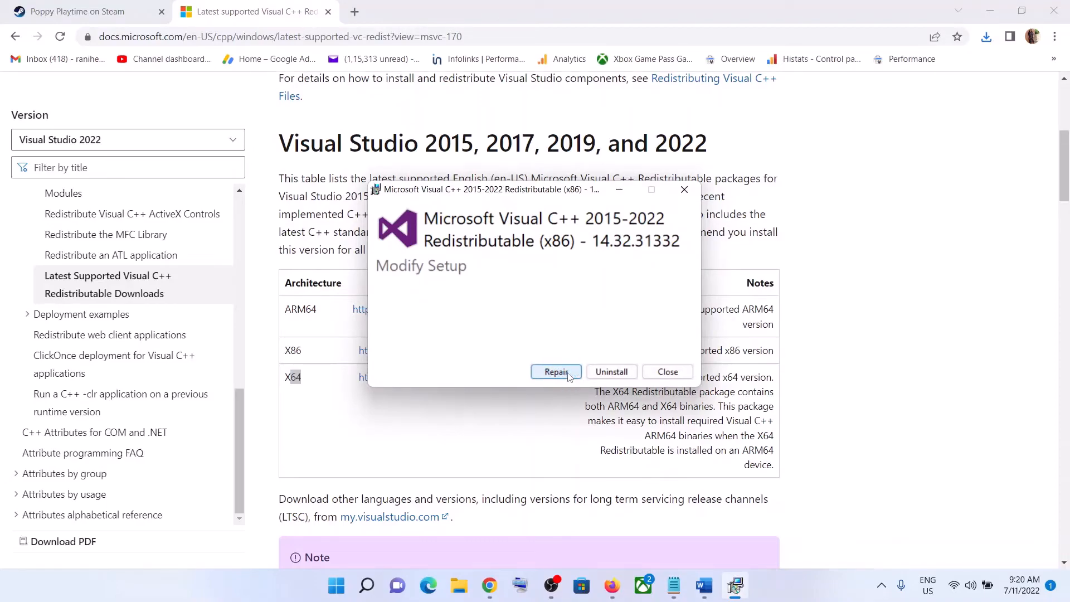
# Step: Start repairing the x86 redistributable from its Modify Setup dialog
pyautogui.click(986, 36)
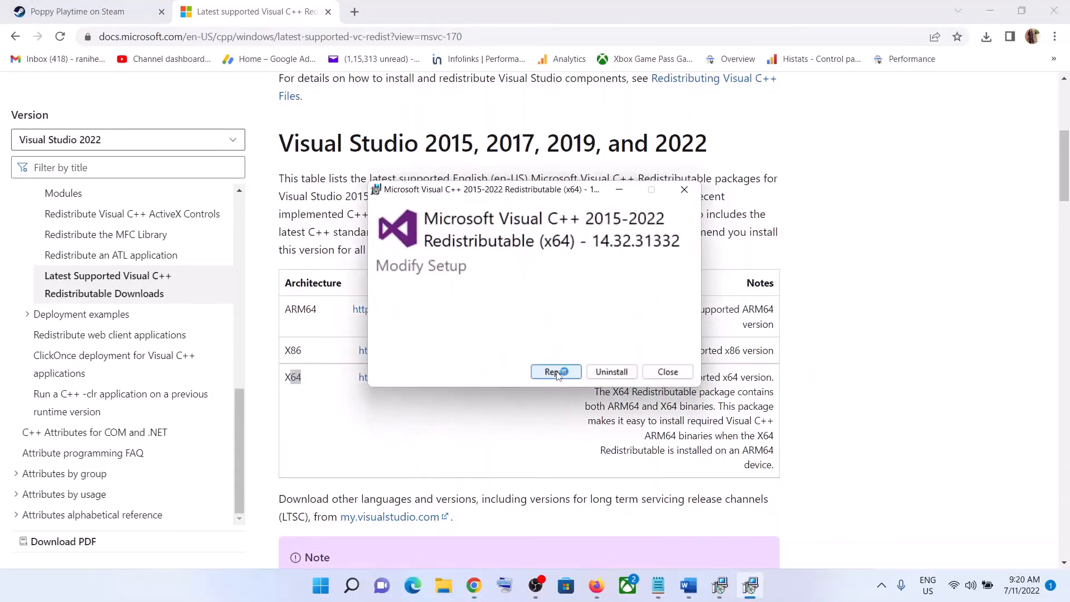
# Step: Repair the x64 redistributable and choose Restart after both report Setup Successful
pyautogui.click(555, 371)
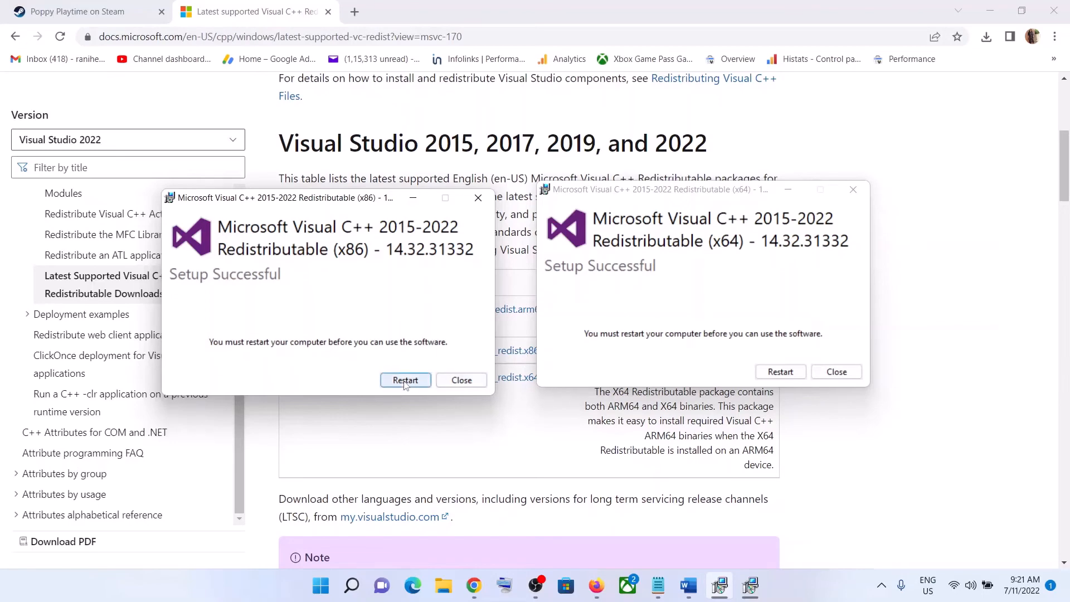
pyautogui.moveTo(421, 388)
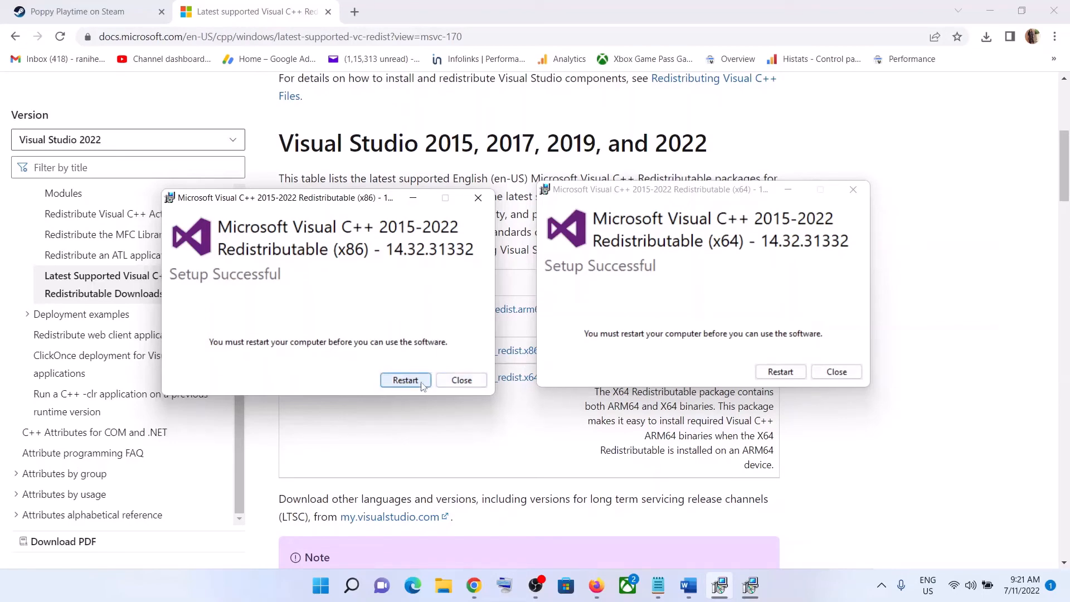
pyautogui.click(75, 11)
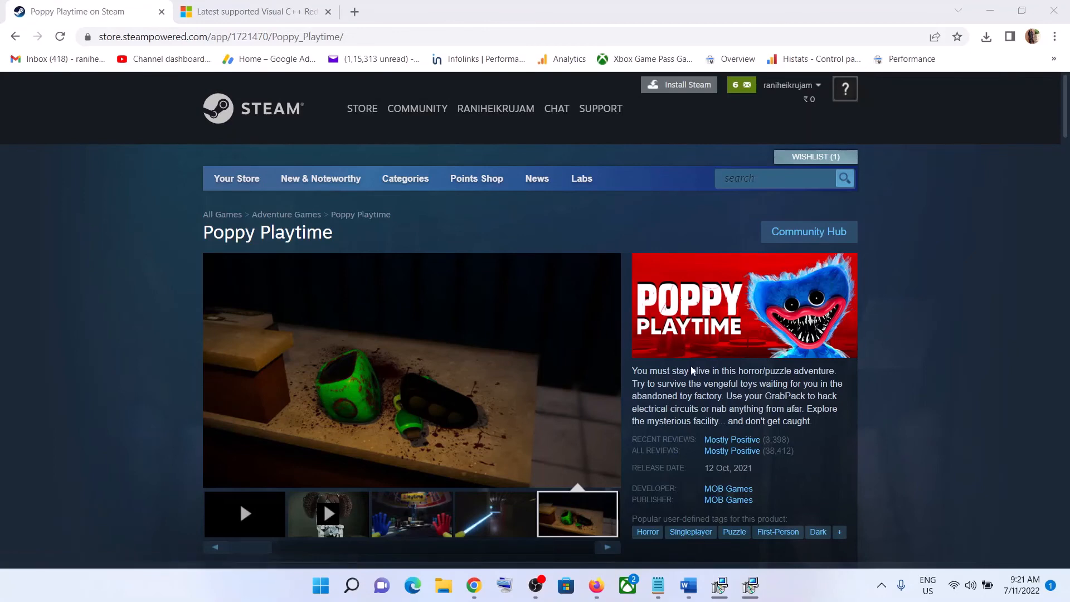
pyautogui.moveTo(754, 351)
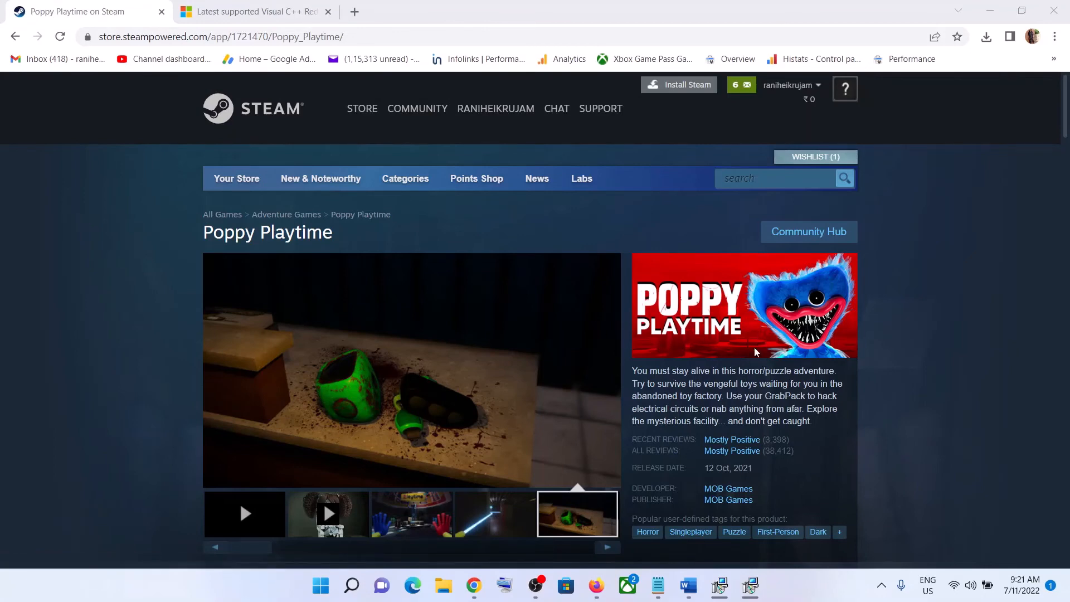
pyautogui.moveTo(780, 512)
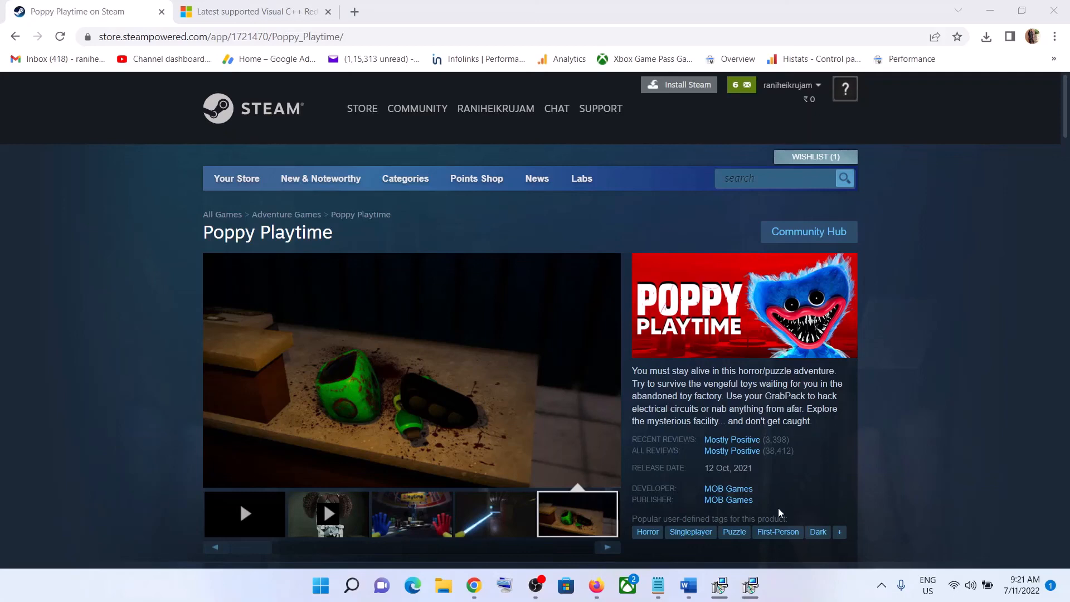